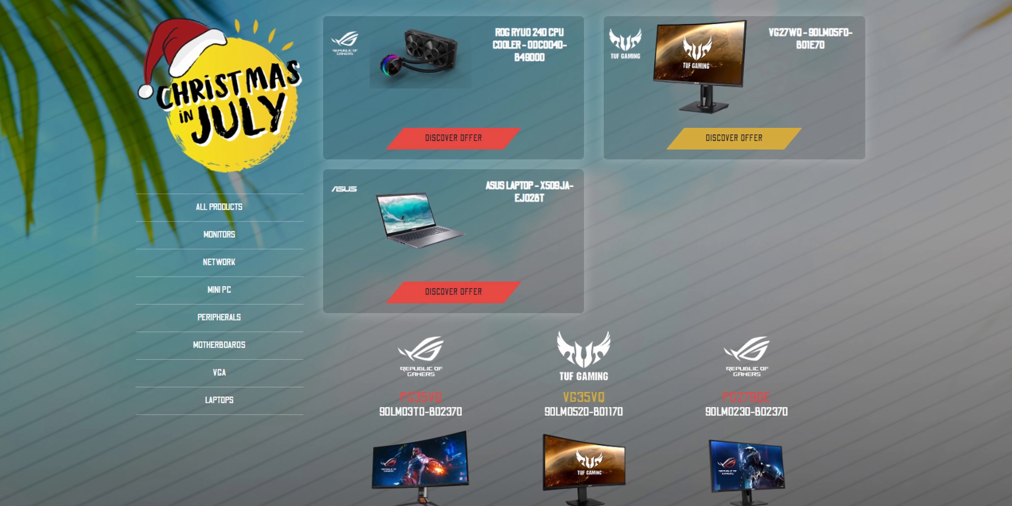
Scroll down past the featured offers to the X570 motherboard and RTX 2080 Ti carousel.
{"action": "scroll", "scroll_direction": "down", "scroll_amount": 3}
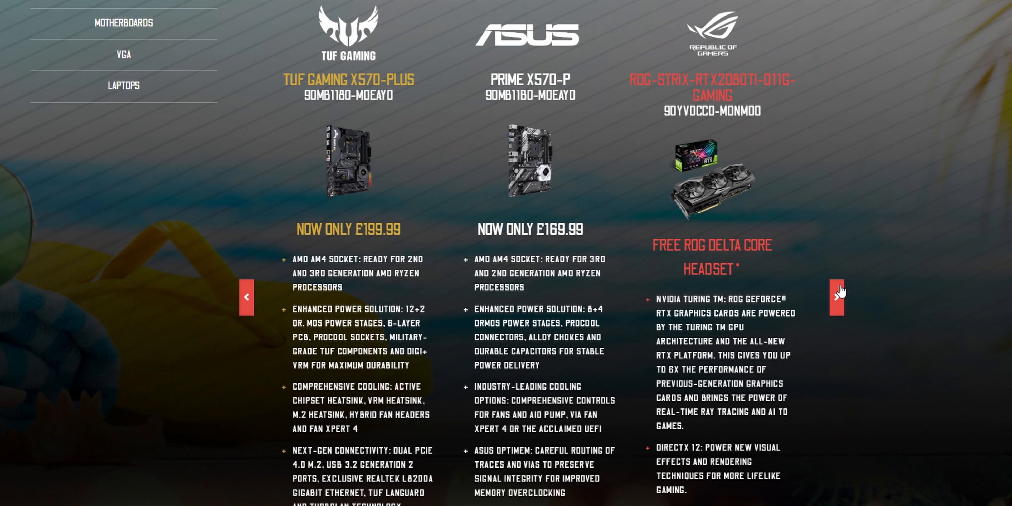
Page the carousel through RTX cards and monitors to the VG27WQ, RT-AC85P and ZenWiFi CT8 offers.
{"action": "left_click", "coordinate": [836, 298]}
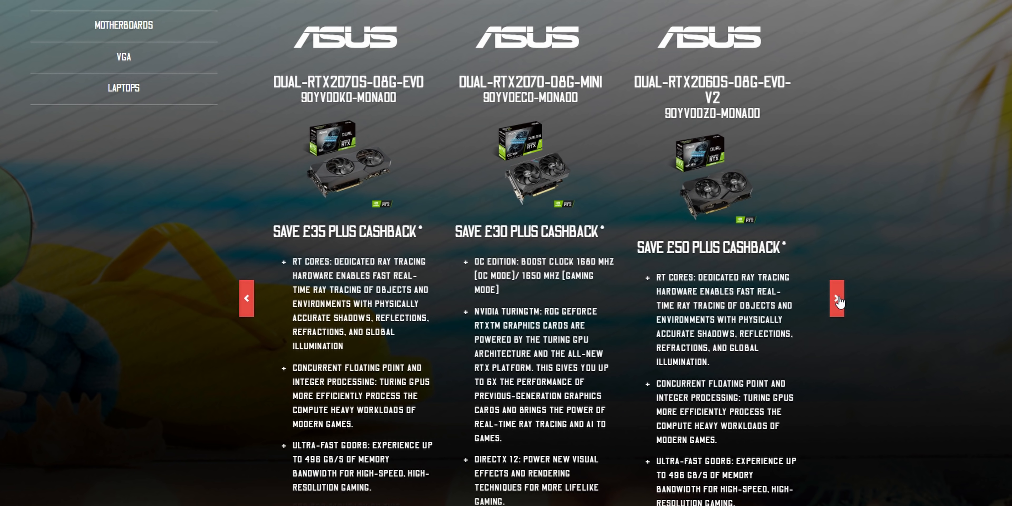
{"action": "left_click", "coordinate": [836, 299]}
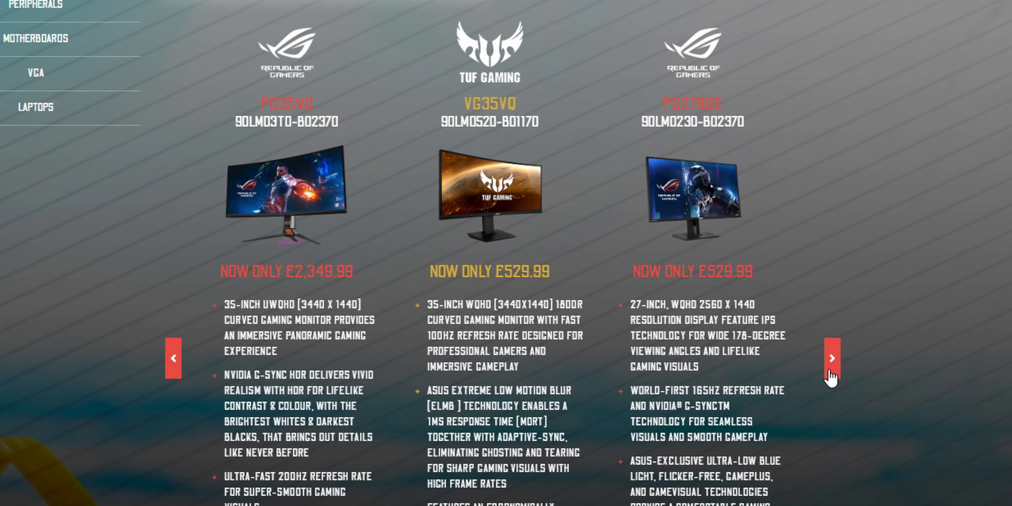
{"action": "left_click", "coordinate": [831, 358]}
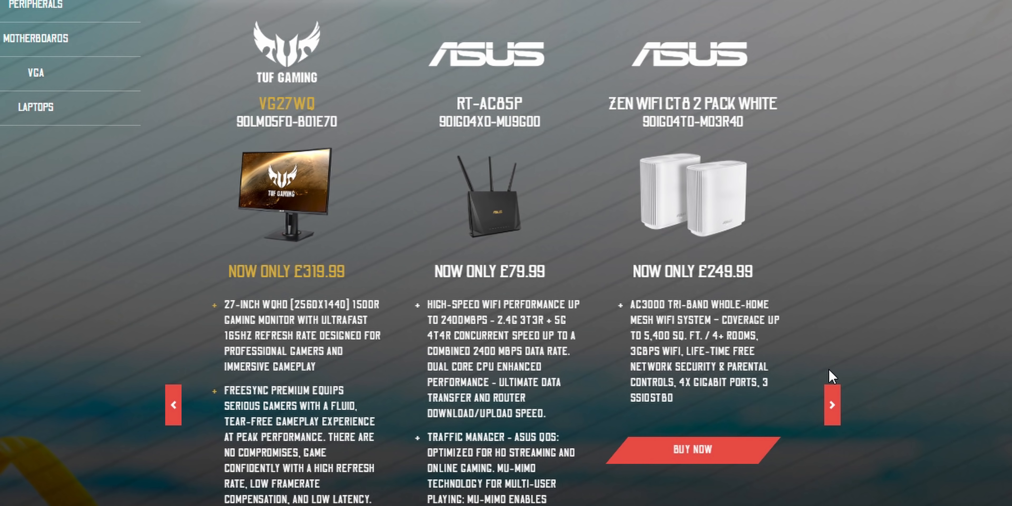